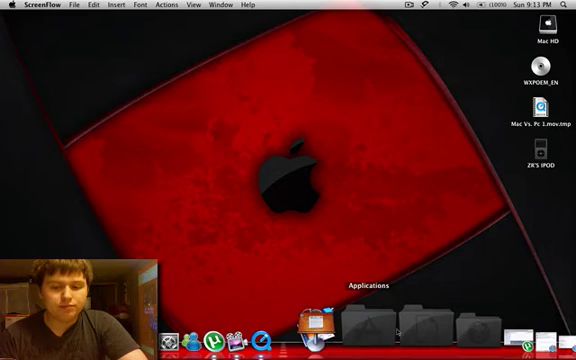
Show the Dock's Applications stack as a list and scroll it to the last entry, Zenmap.
left_click(413, 320)
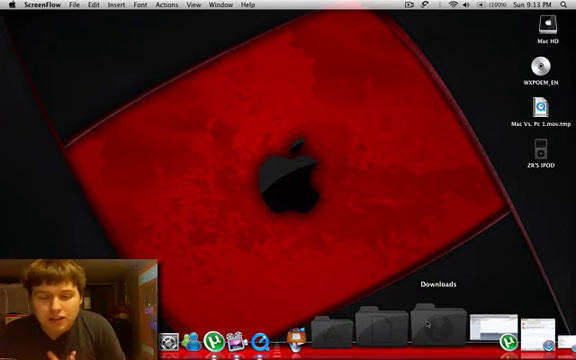
mouse_move(400, 322)
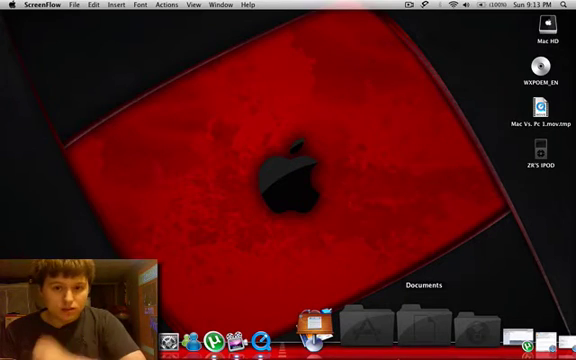
mouse_move(357, 320)
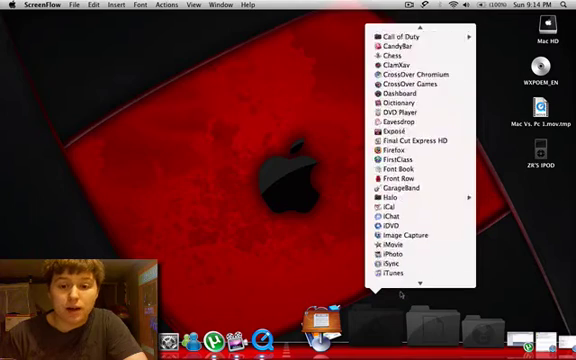
scroll("down", 3)
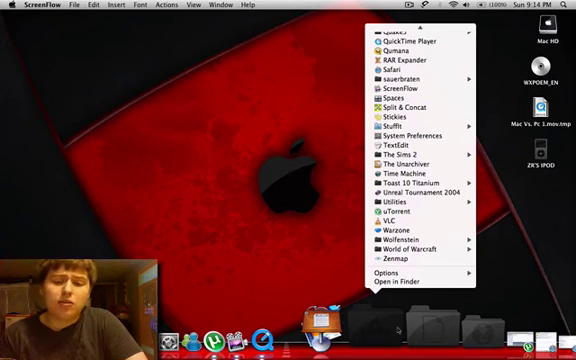
mouse_move(416, 193)
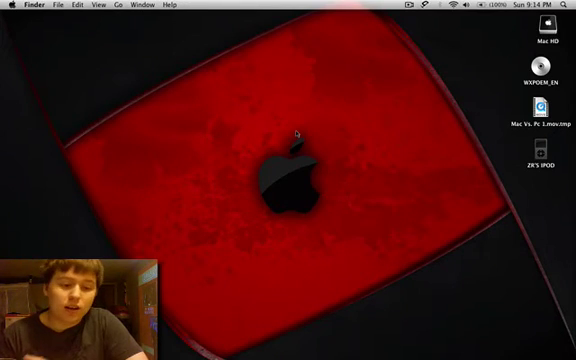
mouse_move(398, 188)
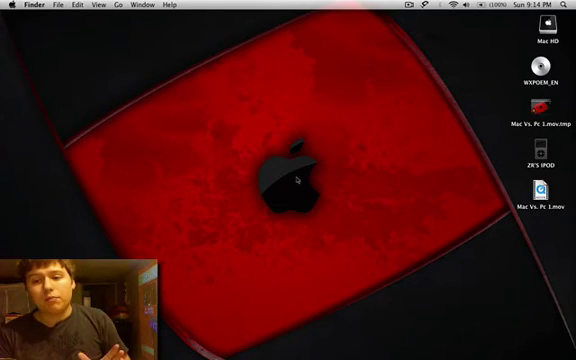
mouse_move(432, 165)
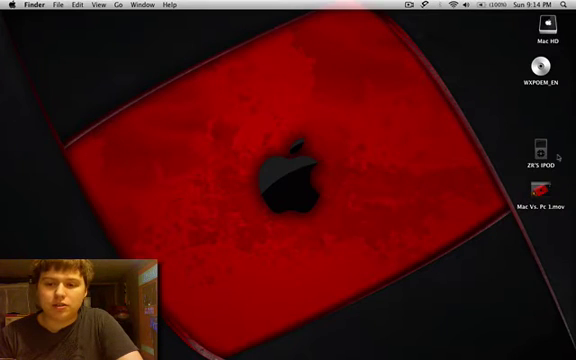
mouse_move(322, 146)
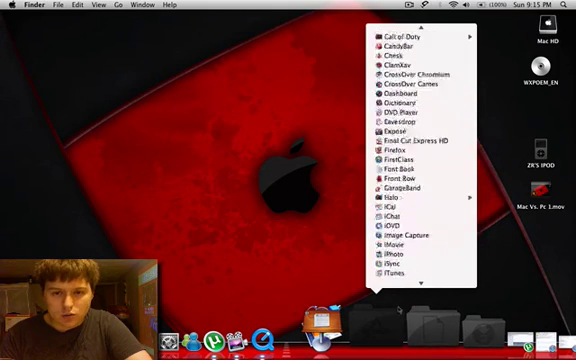
Scroll the reopened Applications list down to its bottom entry, Zenmap.
scroll("down", 3)
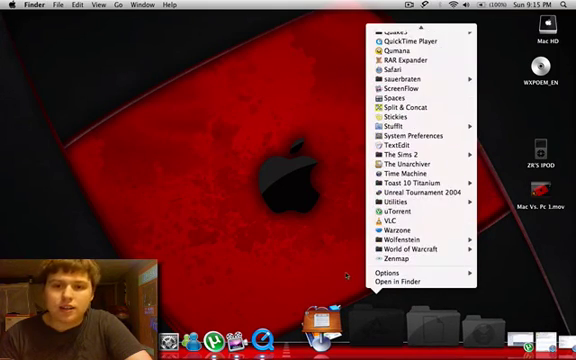